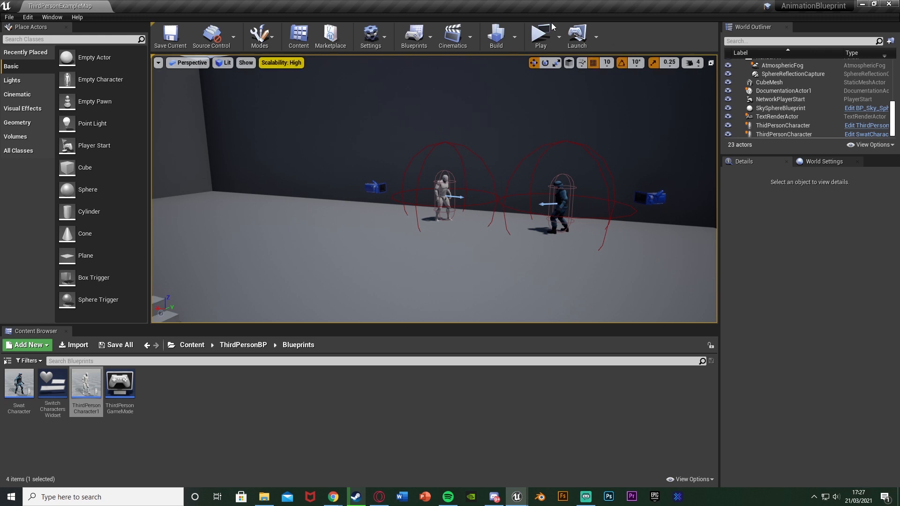
Save the two pending level changes now from the autosave notification.
{"action": "left_click", "coordinate": [541, 33]}
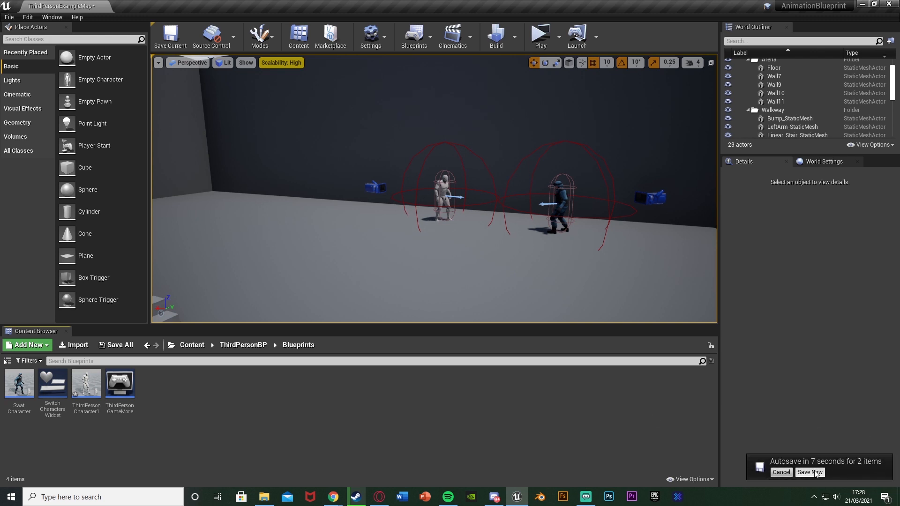
{"action": "left_click", "coordinate": [810, 472]}
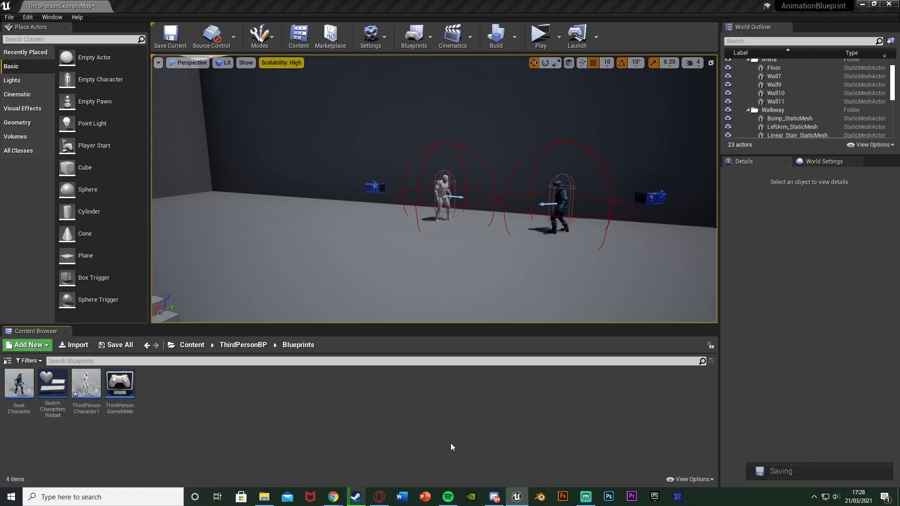
{"action": "mouse_move", "coordinate": [86, 391]}
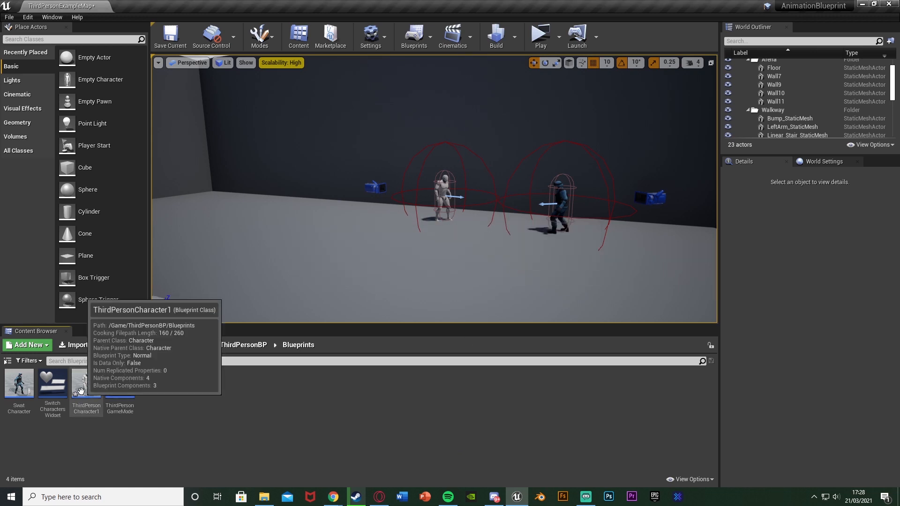
Open ThirdPersonCharacter1 from the Content Browser into its Event Graph with the W key event.
{"action": "double_click", "coordinate": [85, 383]}
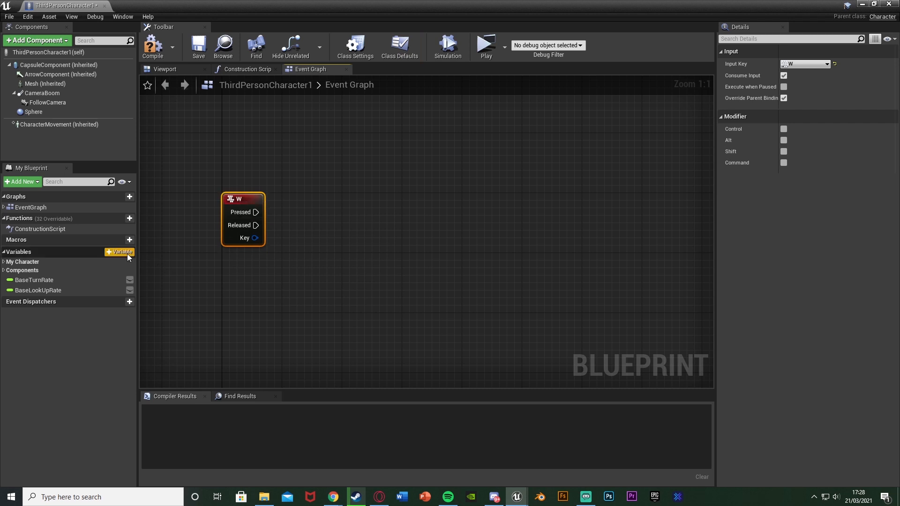
Add an Integer variable named Pressed Amount and compile the blueprint.
{"action": "left_click", "coordinate": [119, 252]}
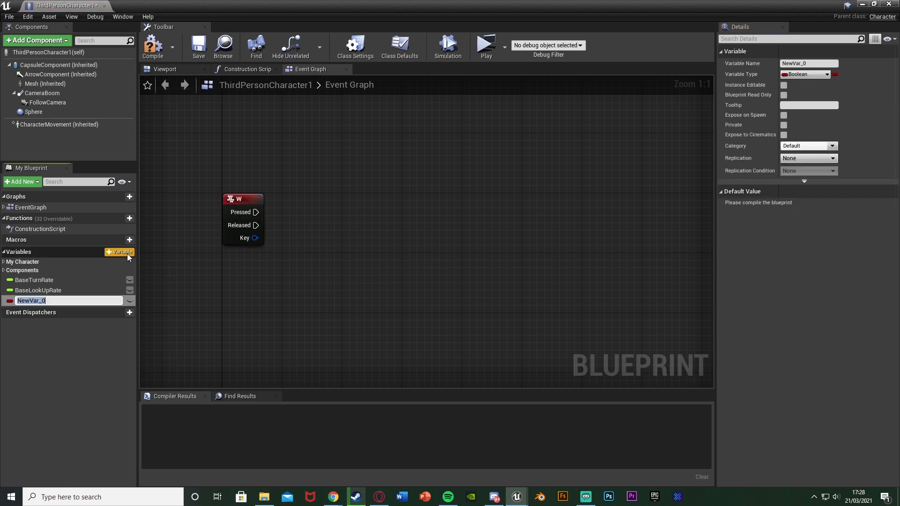
{"action": "type", "text": "Pressed Amount"}
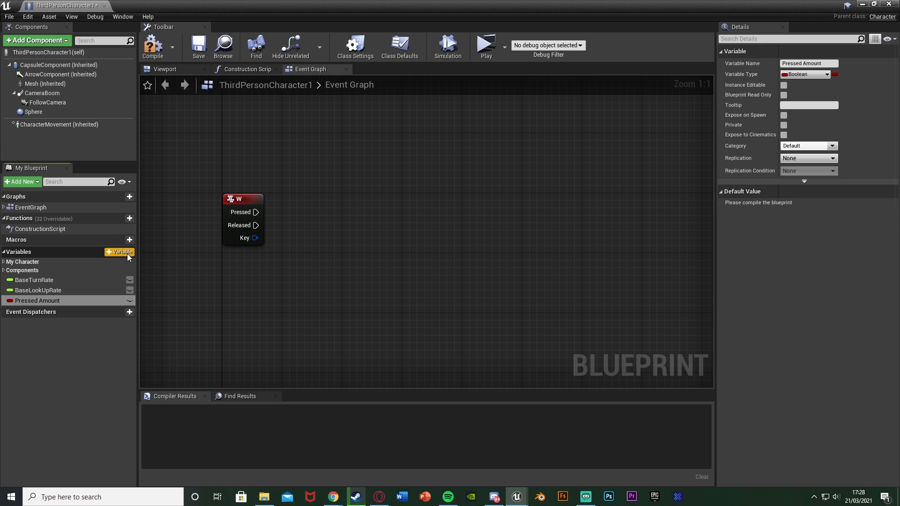
{"action": "left_click", "coordinate": [825, 74]}
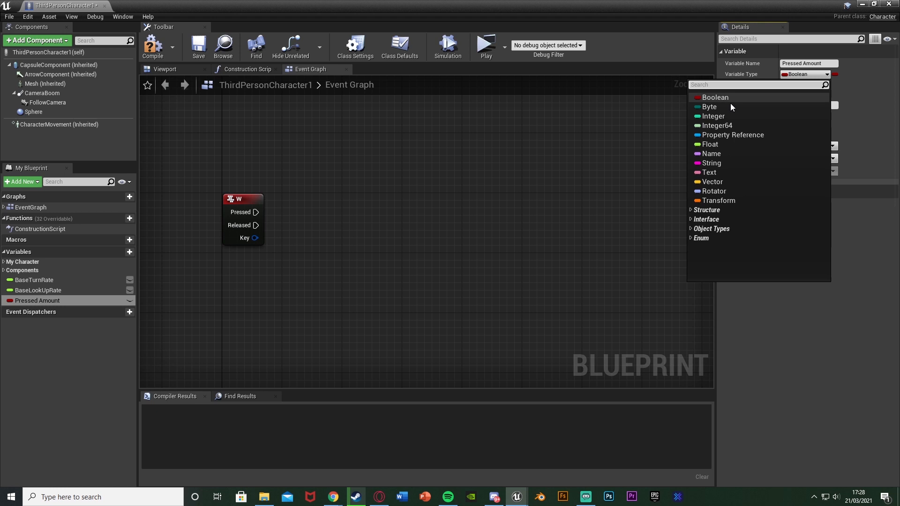
{"action": "left_click", "coordinate": [713, 116]}
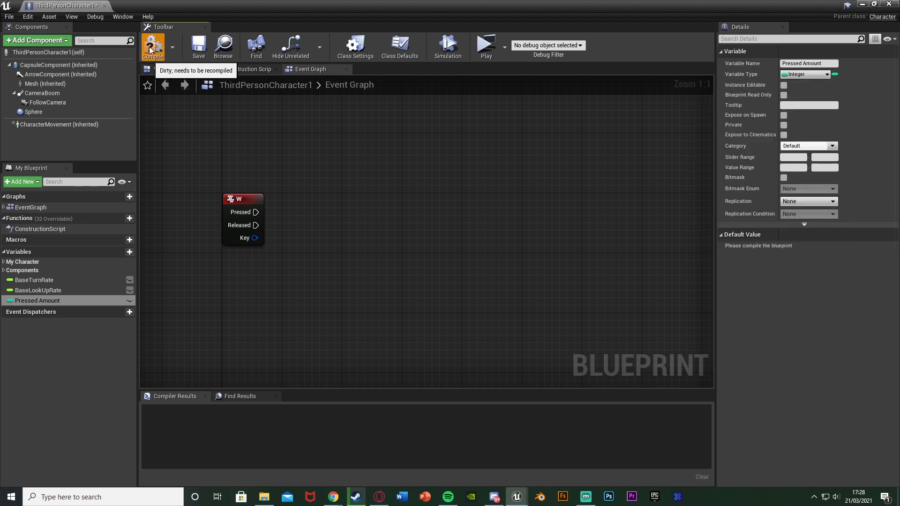
{"action": "left_click", "coordinate": [153, 47]}
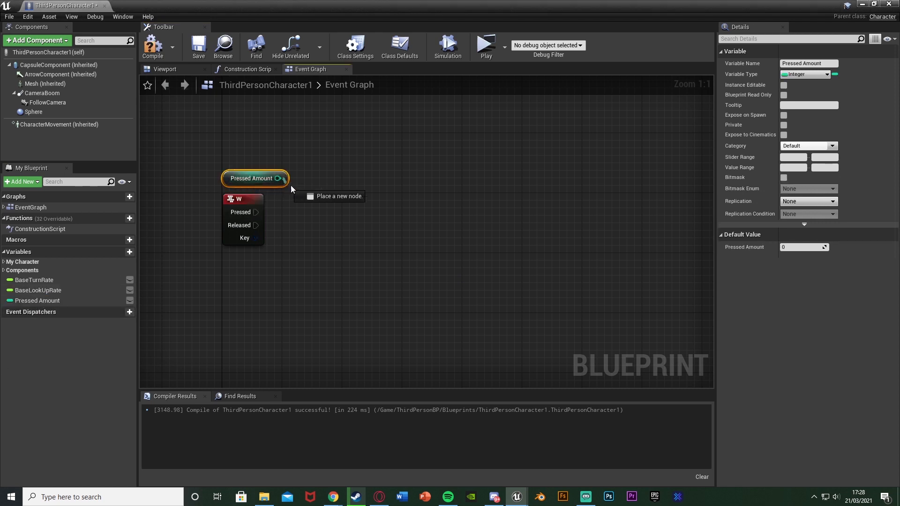
Wire W Pressed into an Increment Int on Pressed Amount, feeding a Clamp (integer) from 0 to 2.
{"action": "left_click_drag", "start_coordinate": [282, 178], "coordinate": [322, 217]}
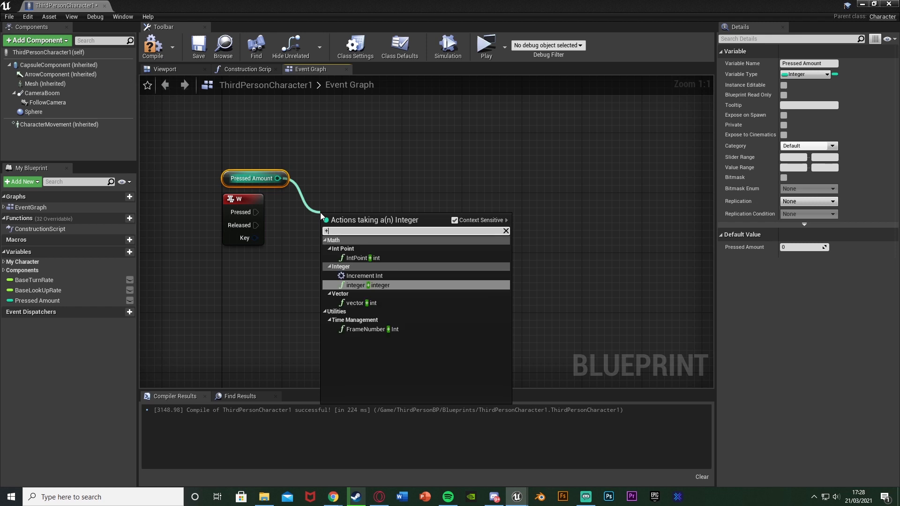
{"action": "left_click", "coordinate": [363, 276]}
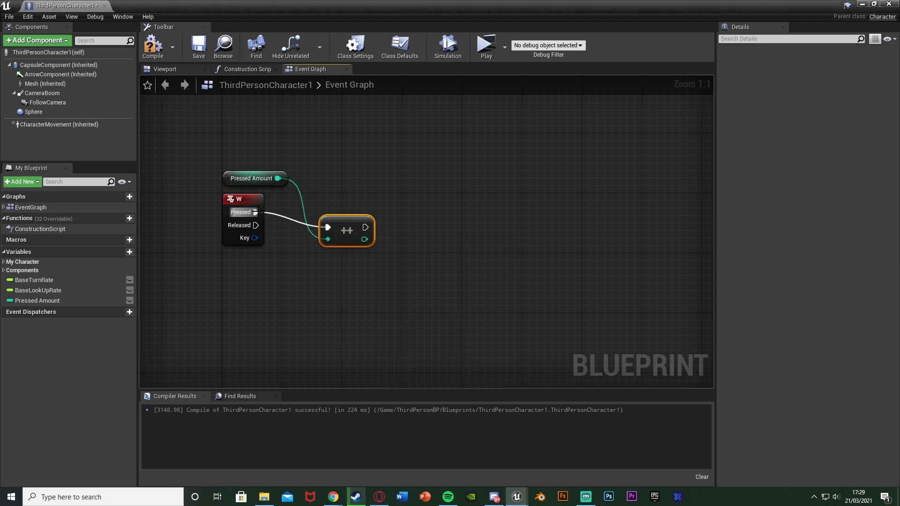
{"action": "left_click_drag", "start_coordinate": [346, 231], "coordinate": [346, 217]}
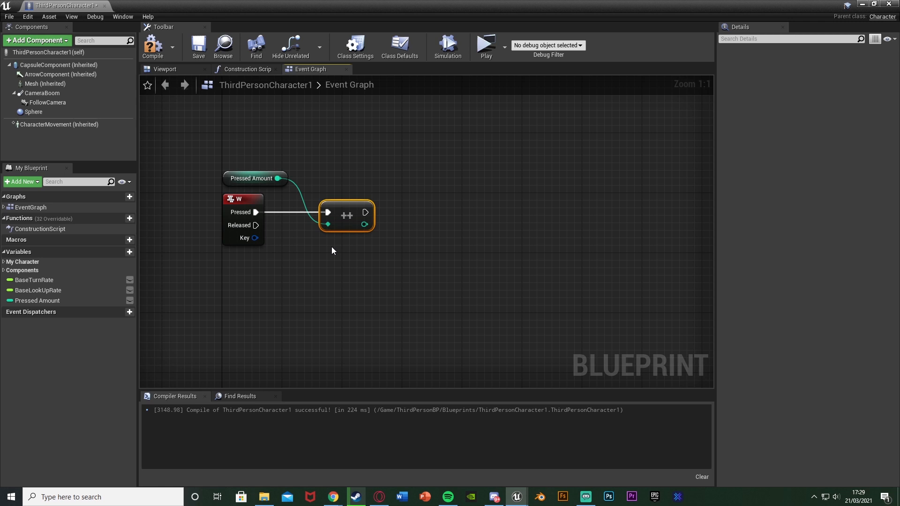
{"action": "left_click", "coordinate": [255, 178]}
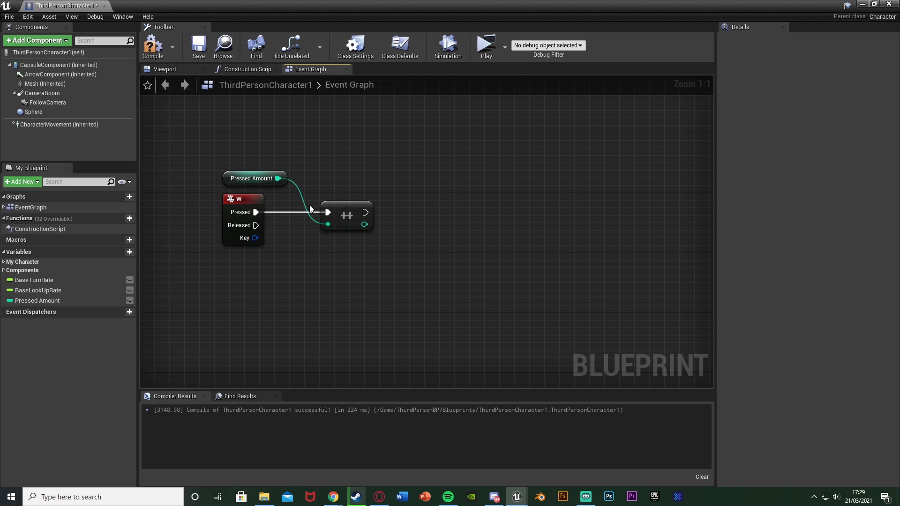
{"action": "mouse_move", "coordinate": [389, 248]}
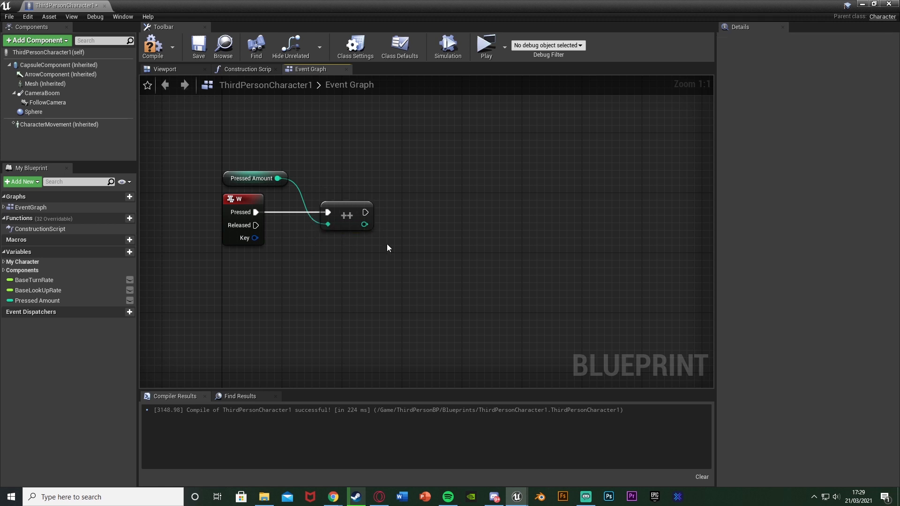
{"action": "mouse_move", "coordinate": [357, 224]}
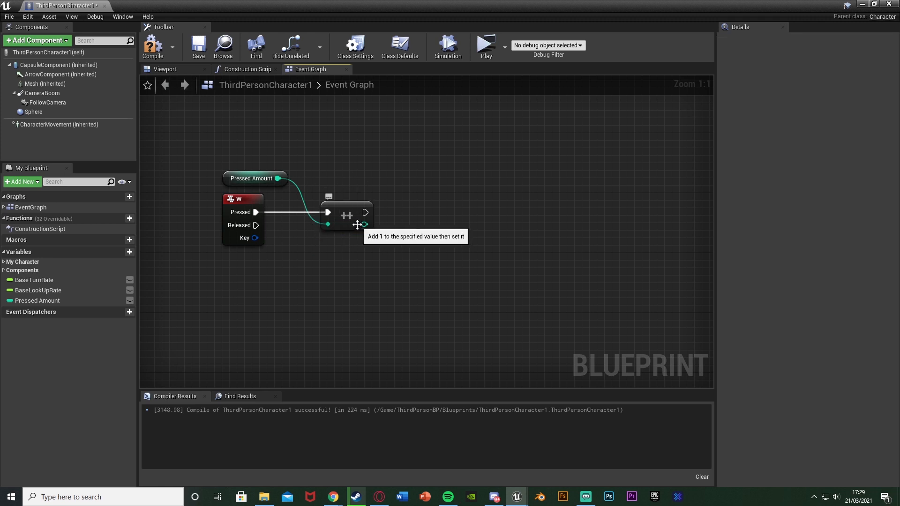
{"action": "left_click_drag", "start_coordinate": [365, 224], "coordinate": [384, 235]}
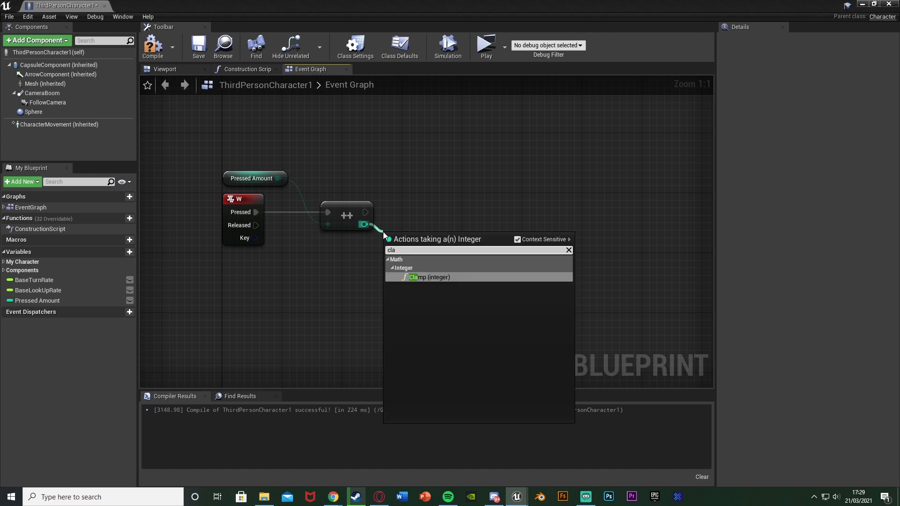
{"action": "left_click", "coordinate": [429, 277]}
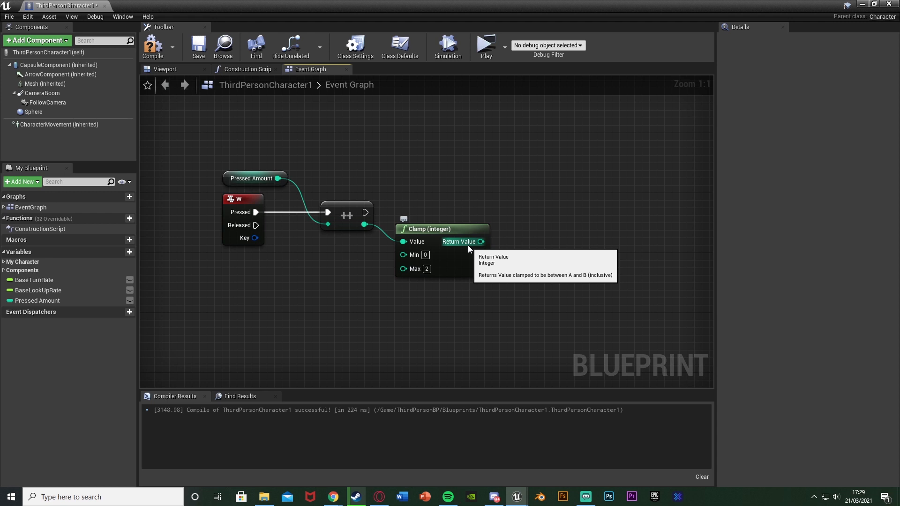
{"action": "mouse_move", "coordinate": [519, 257]}
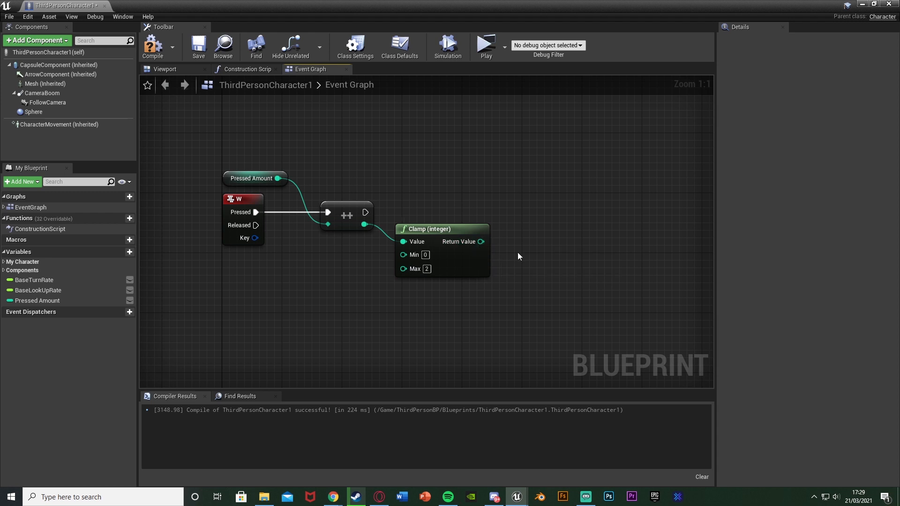
{"action": "mouse_move", "coordinate": [271, 161]}
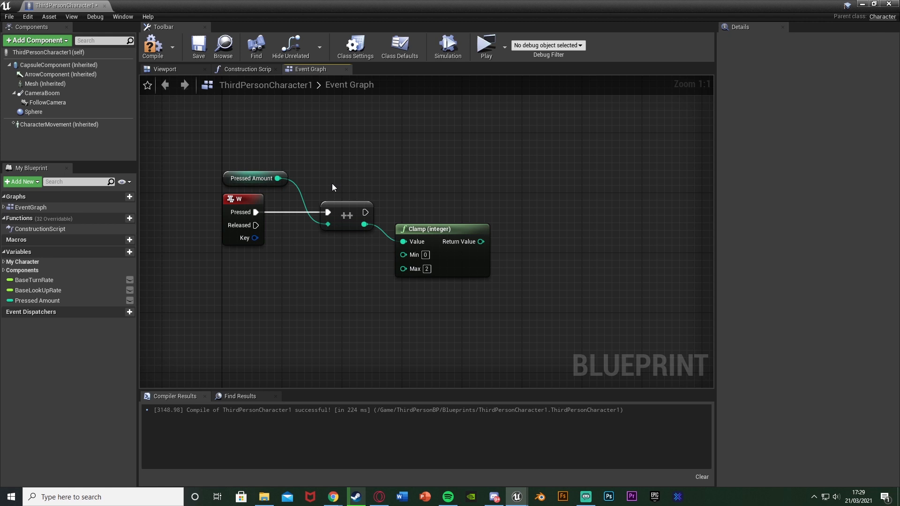
{"action": "mouse_move", "coordinate": [440, 276]}
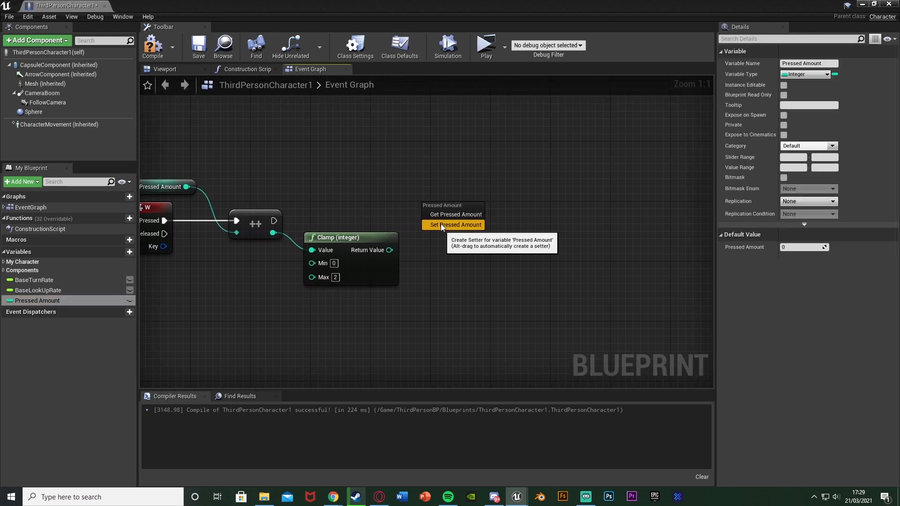
Set Pressed Amount from the clamp result, then continue into a Sequence and a Branch.
{"action": "left_click", "coordinate": [456, 225]}
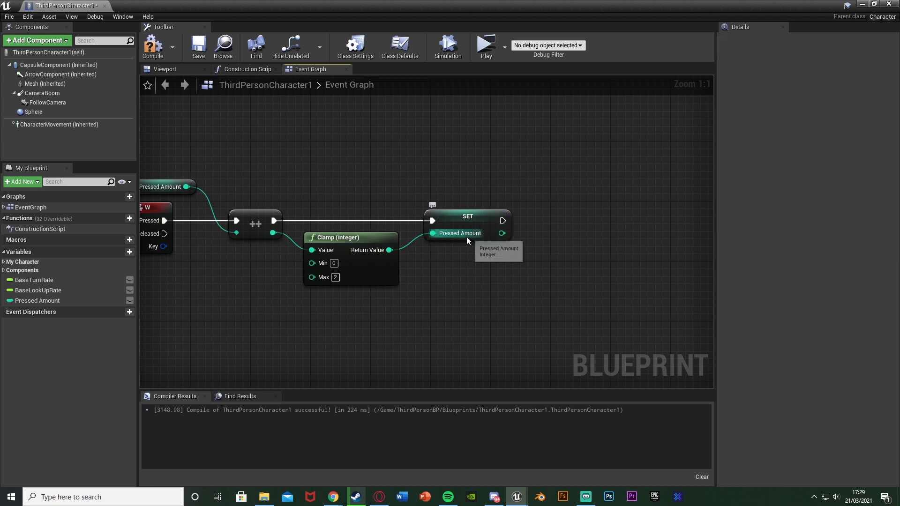
{"action": "mouse_move", "coordinate": [486, 238]}
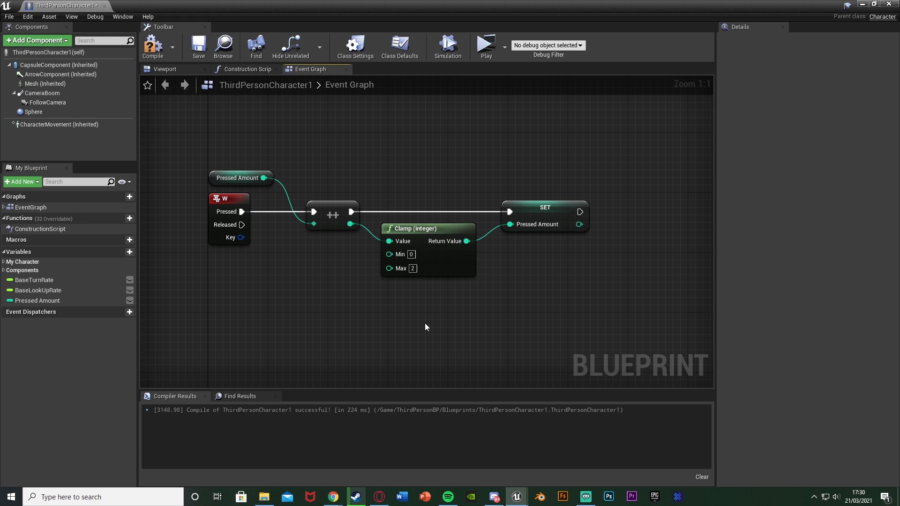
{"action": "mouse_move", "coordinate": [476, 281]}
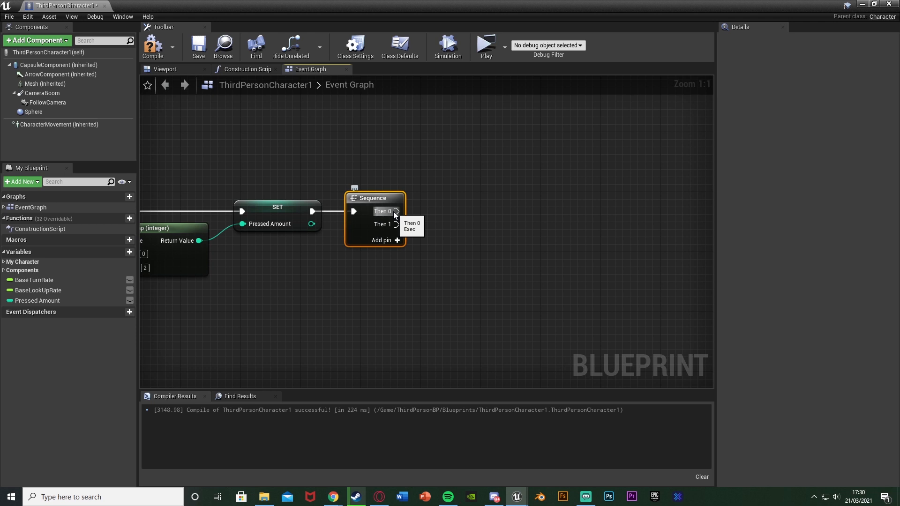
{"action": "mouse_move", "coordinate": [541, 203]}
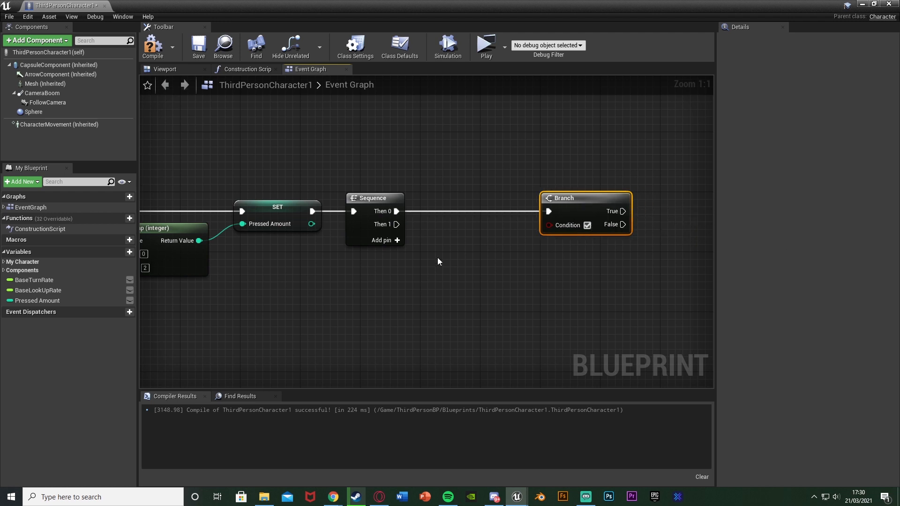
{"action": "left_click", "coordinate": [38, 301]}
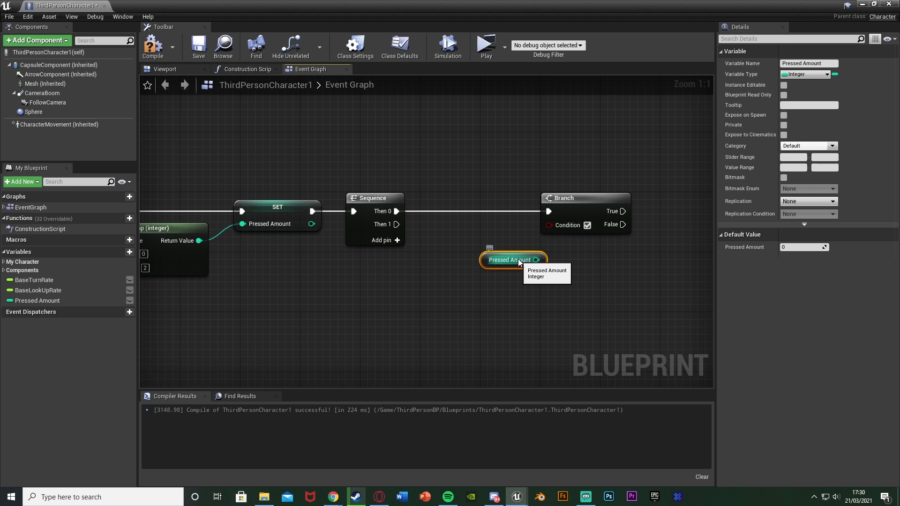
Feed an Equal (integer) check of Pressed Amount against 2 into the Branch condition.
{"action": "left_click_drag", "start_coordinate": [536, 260], "coordinate": [557, 264]}
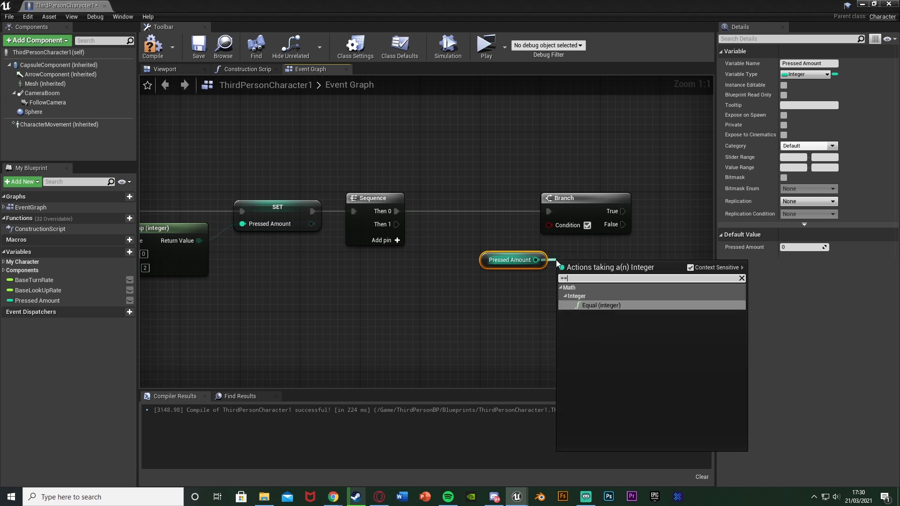
{"action": "left_click", "coordinate": [601, 305]}
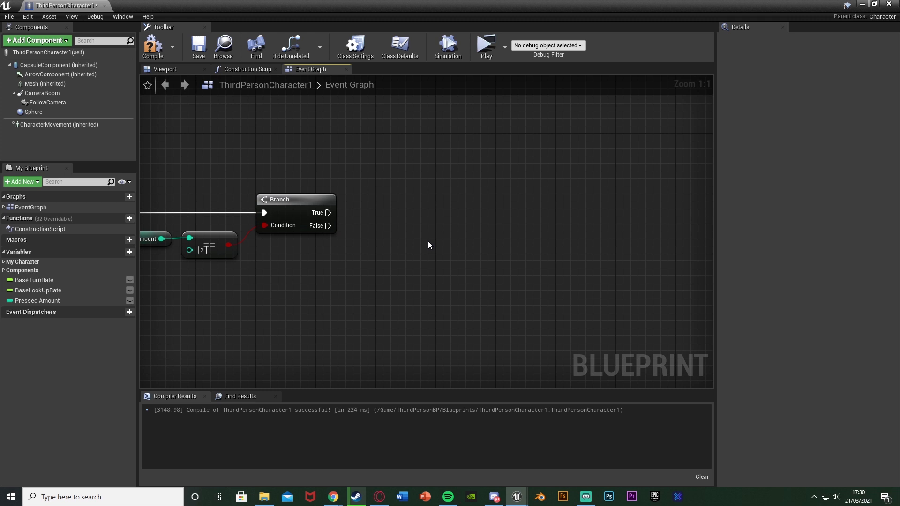
From Branch True, set Character Movement's Max Walk Speed to 800.0.
{"action": "left_click", "coordinate": [59, 125]}
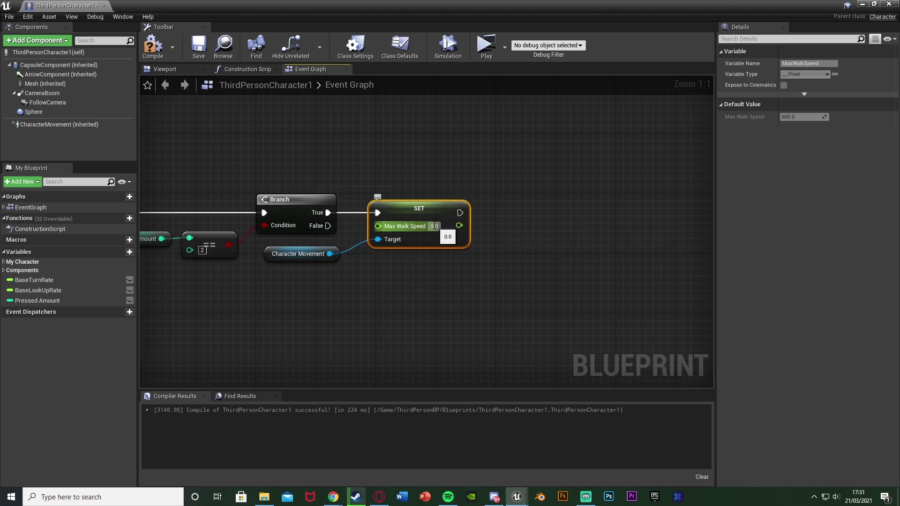
{"action": "type", "text": "800.0"}
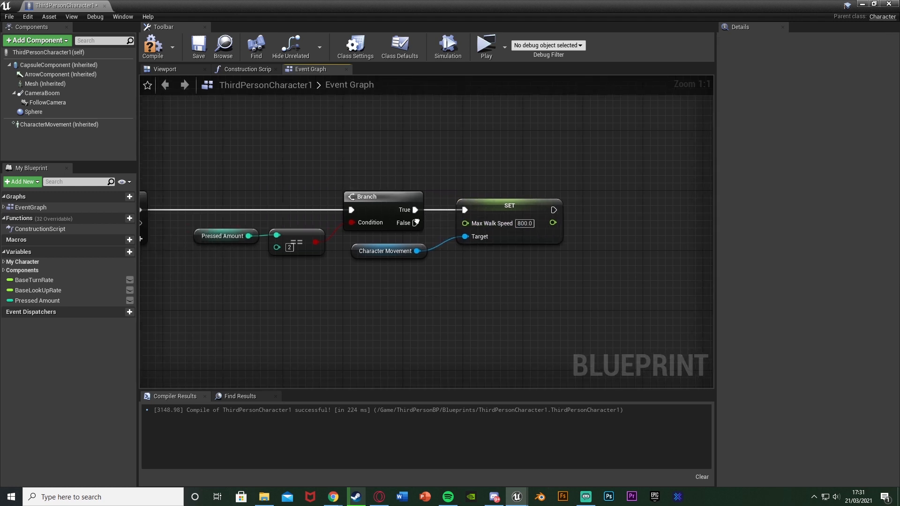
{"action": "left_click", "coordinate": [296, 266]}
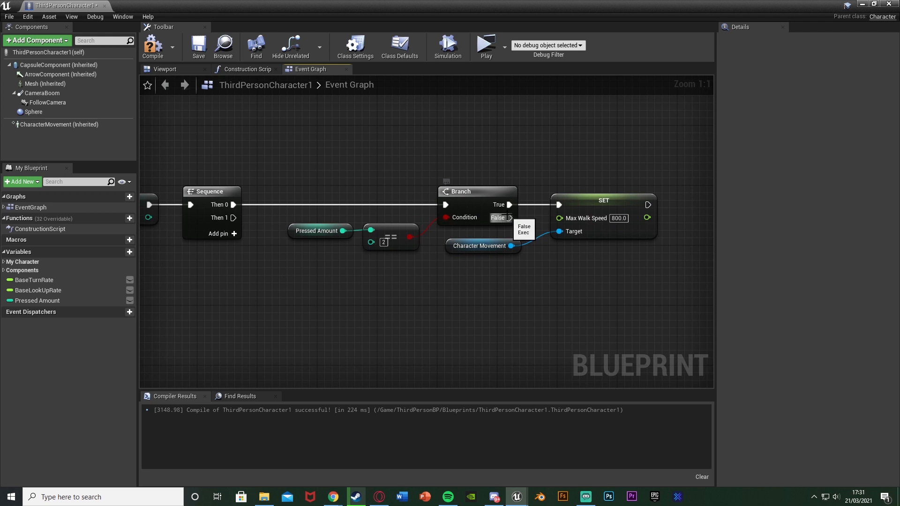
{"action": "mouse_move", "coordinate": [438, 256]}
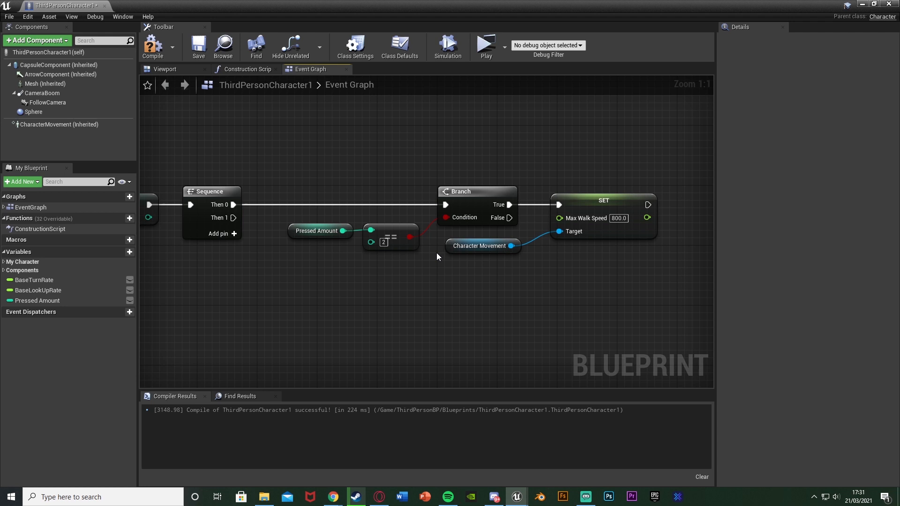
{"action": "mouse_move", "coordinate": [626, 195]}
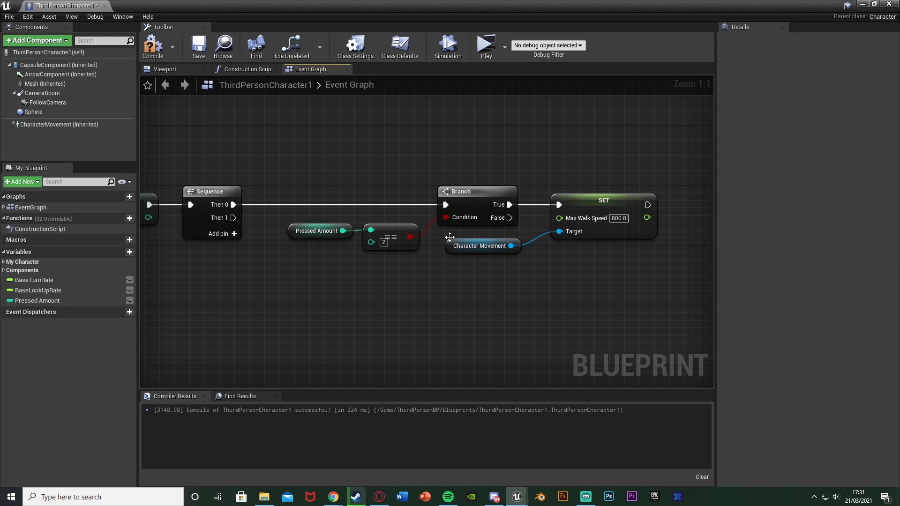
{"action": "mouse_move", "coordinate": [550, 250]}
{"action": "type", "text": "ret"}
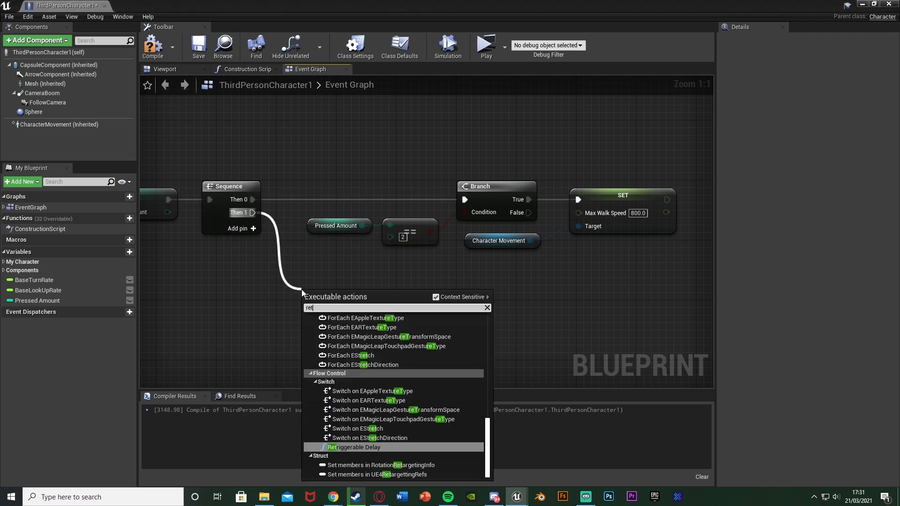
From Sequence Then 1, add a 0.5 s Retriggerable Delay that resets Pressed Amount to 0.
{"action": "left_click", "coordinate": [355, 447]}
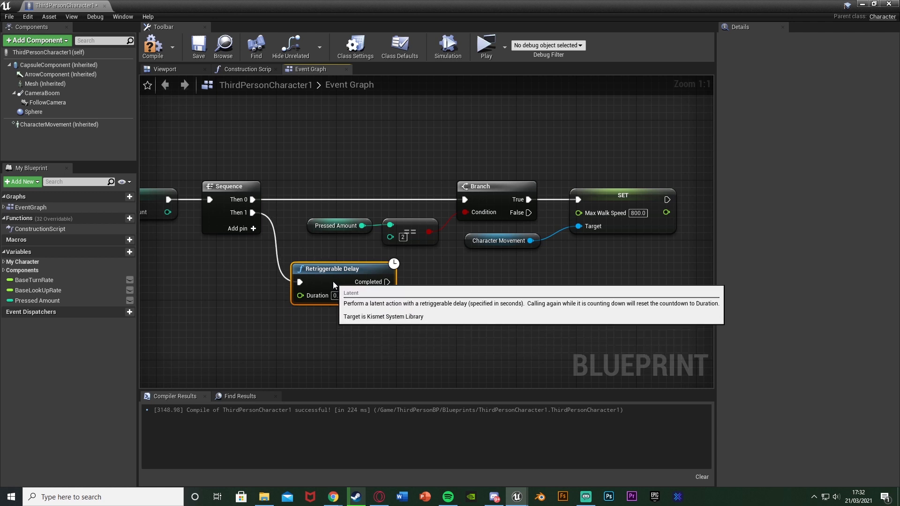
{"action": "left_click", "coordinate": [38, 301]}
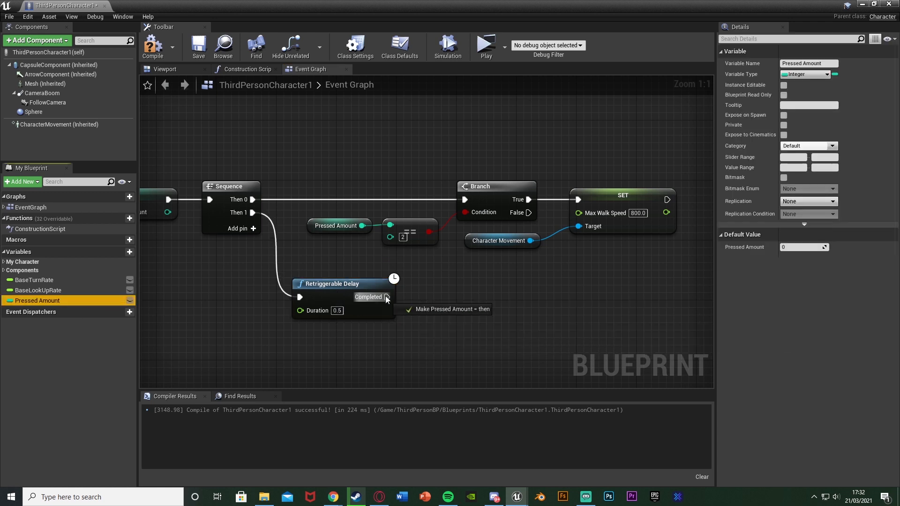
{"action": "left_click", "coordinate": [448, 310]}
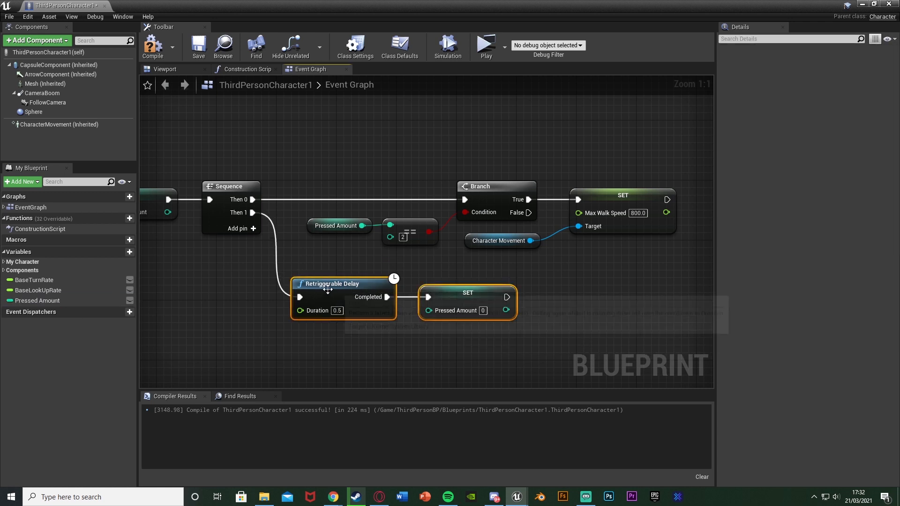
{"action": "left_click_drag", "start_coordinate": [325, 158], "coordinate": [669, 261]}
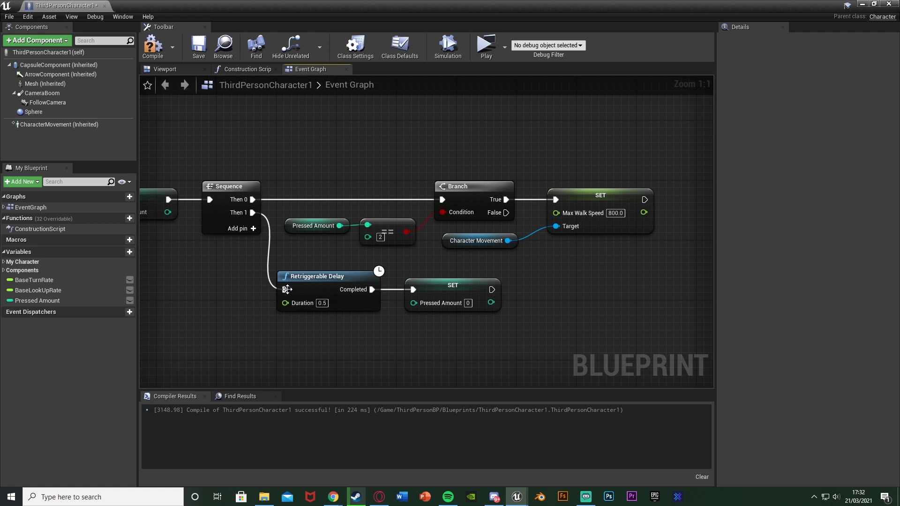
{"action": "mouse_move", "coordinate": [454, 274]}
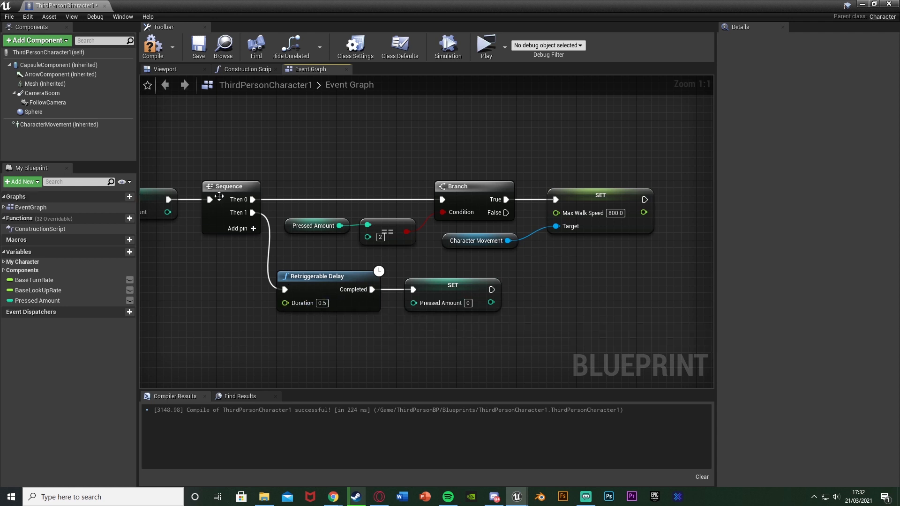
{"action": "mouse_move", "coordinate": [286, 303]}
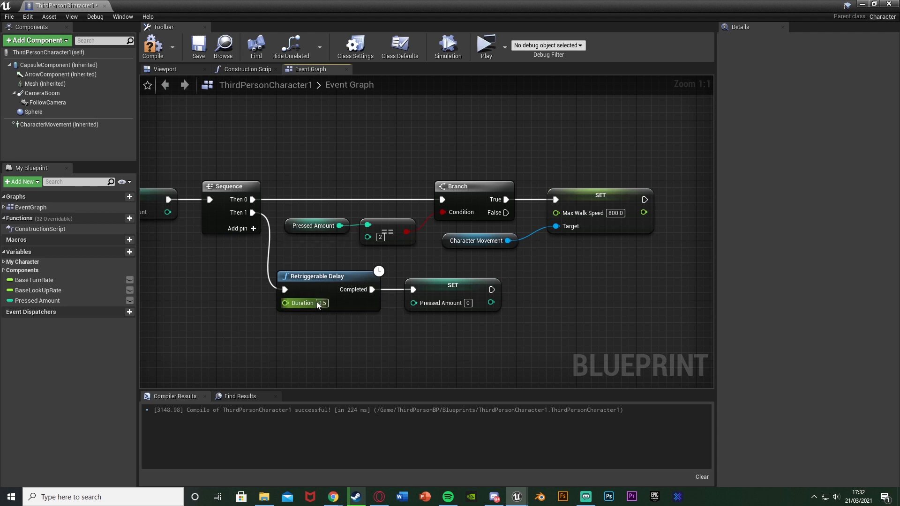
{"action": "mouse_move", "coordinate": [313, 311]}
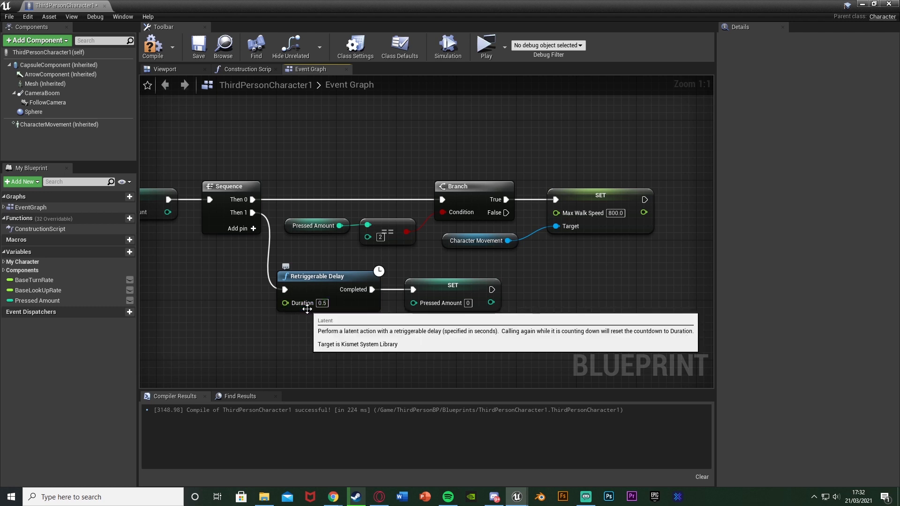
{"action": "mouse_move", "coordinate": [237, 294]}
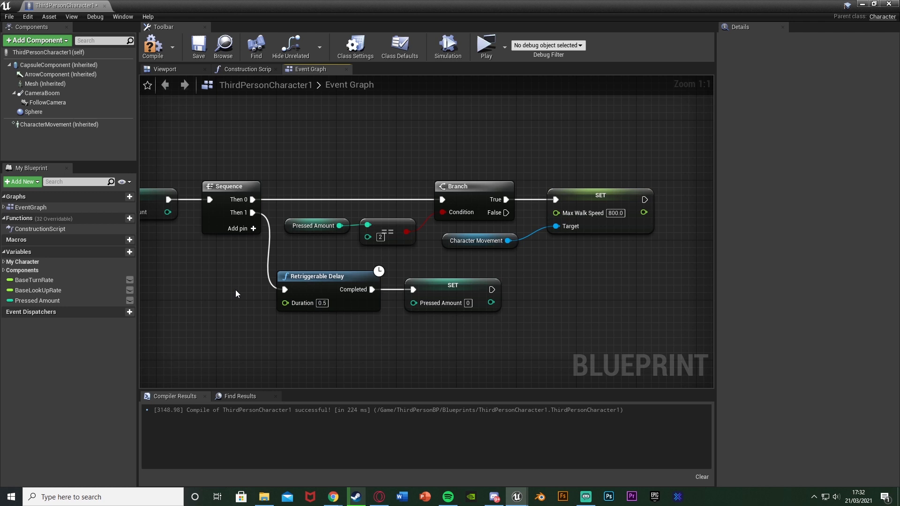
{"action": "mouse_move", "coordinate": [552, 282]}
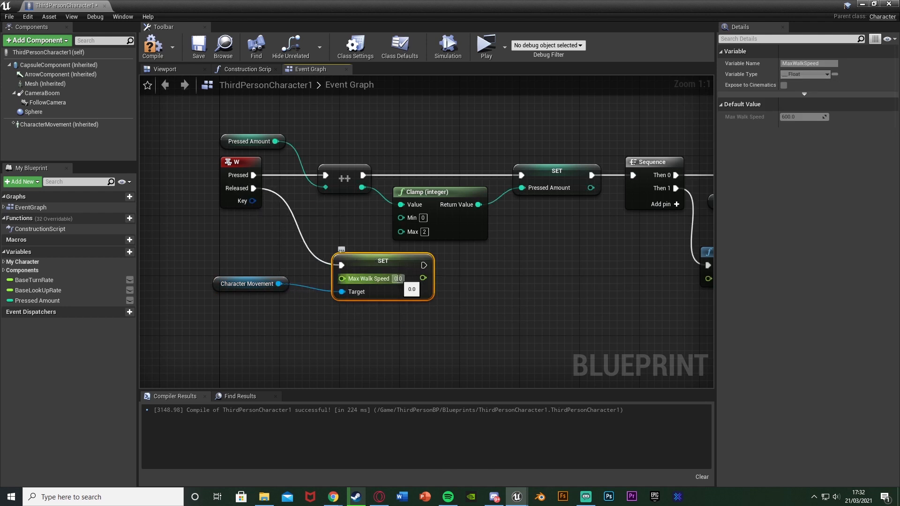
From W Released, set Character Movement's Max Walk Speed to 150.0.
{"action": "type", "text": "150.0"}
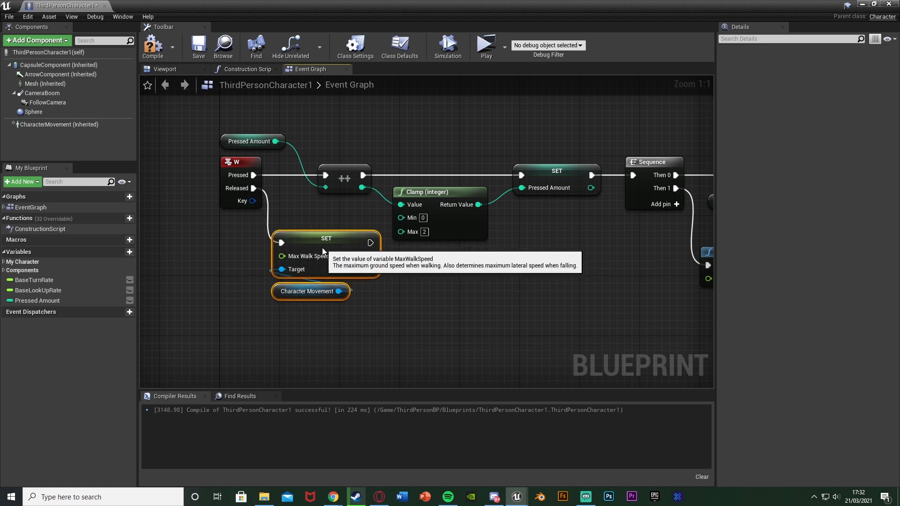
{"action": "scroll", "scroll_direction": "down", "scroll_amount": 3}
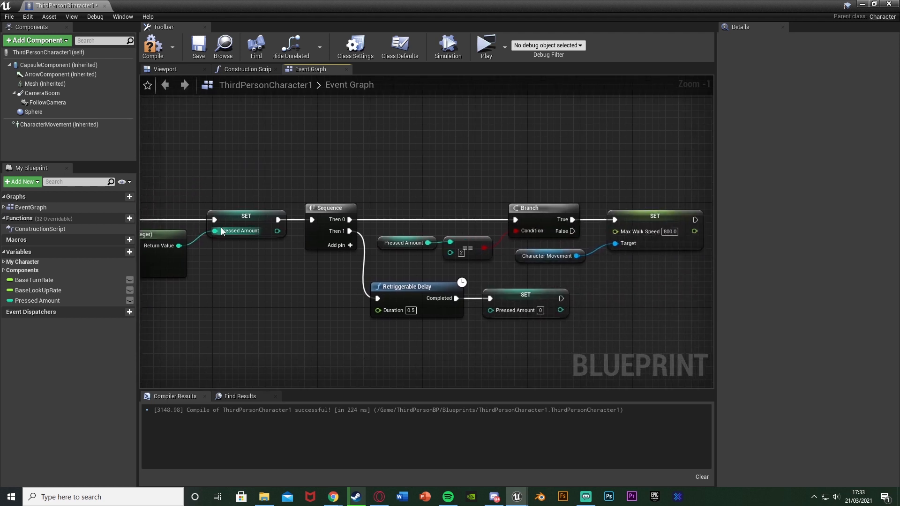
Review the sprint logic, compile the blueprint, and start a Play session.
{"action": "left_click_drag", "start_coordinate": [402, 258], "coordinate": [322, 230]}
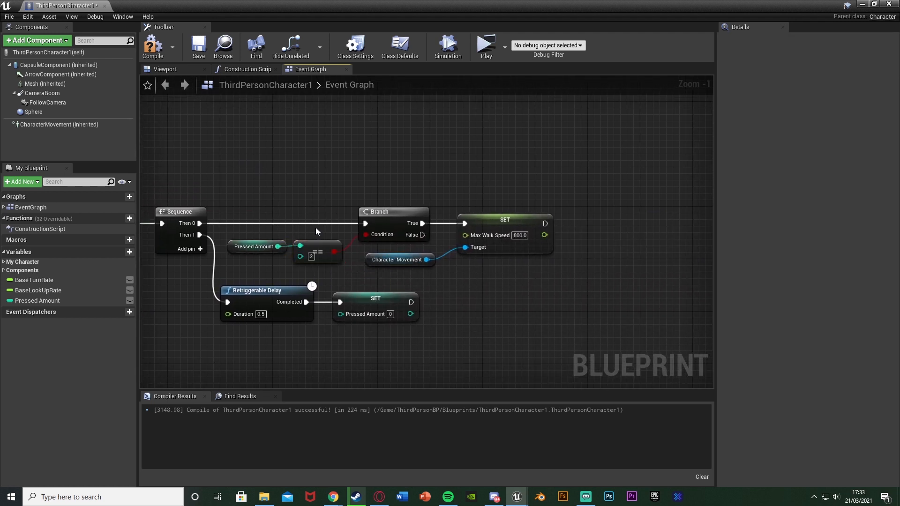
{"action": "mouse_move", "coordinate": [267, 266]}
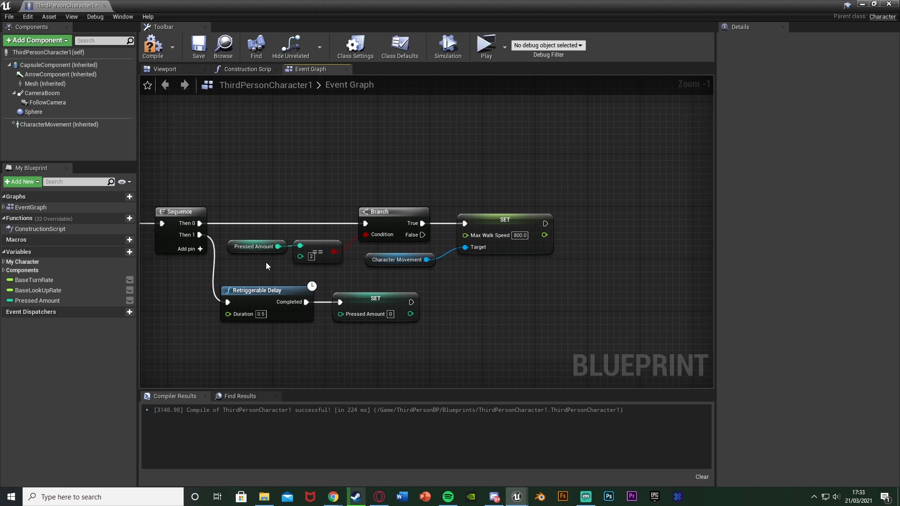
{"action": "mouse_move", "coordinate": [414, 234]}
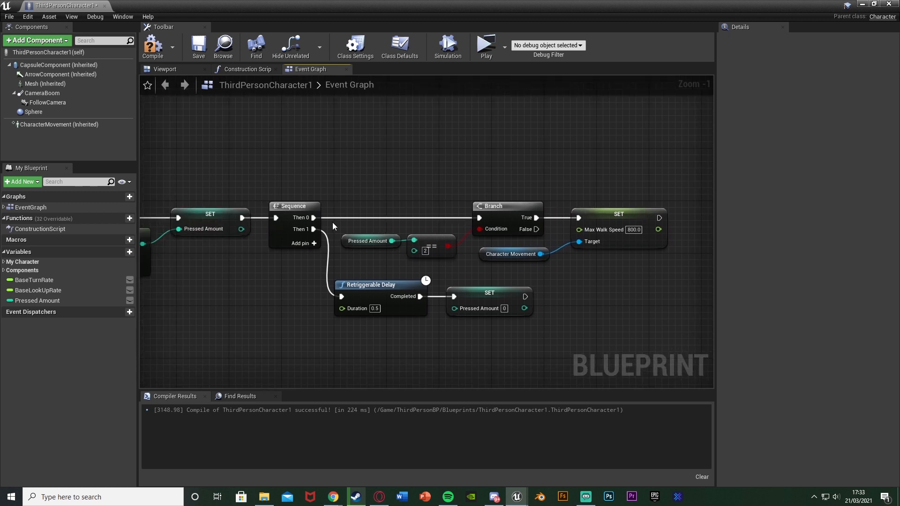
{"action": "mouse_move", "coordinate": [387, 333]}
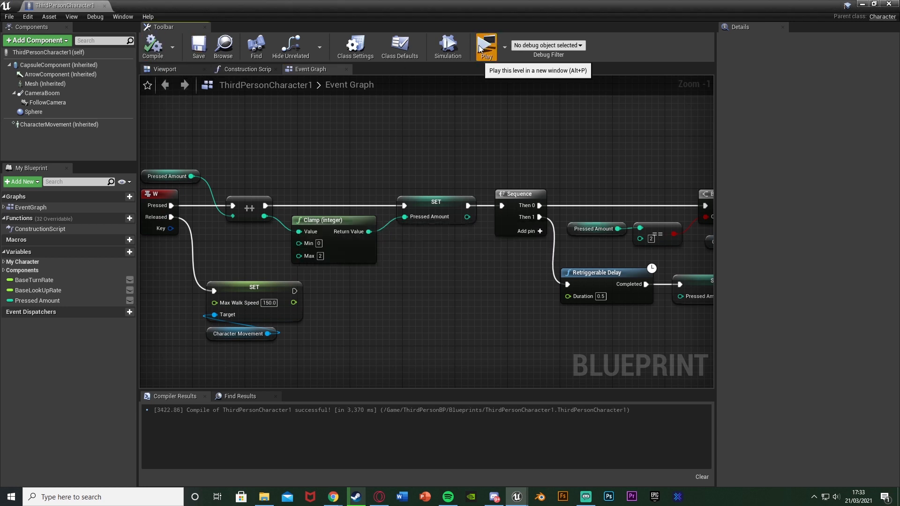
{"action": "left_click", "coordinate": [488, 45]}
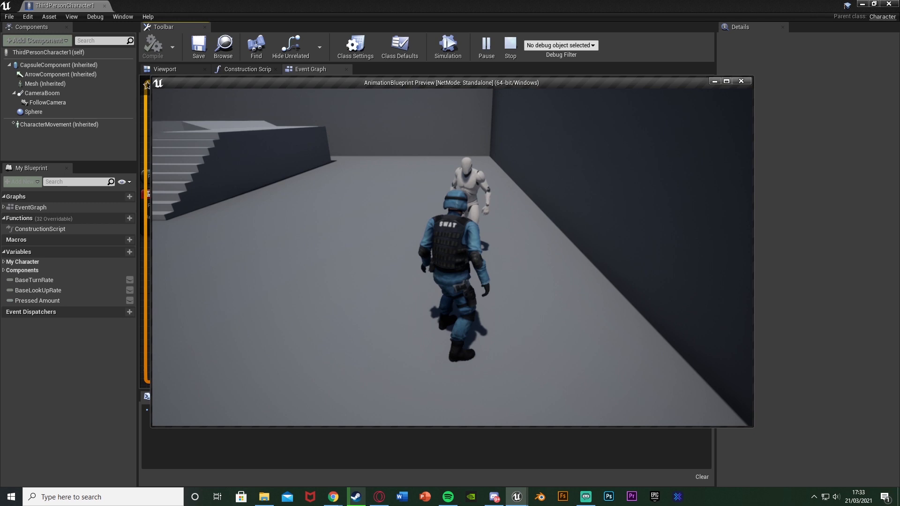